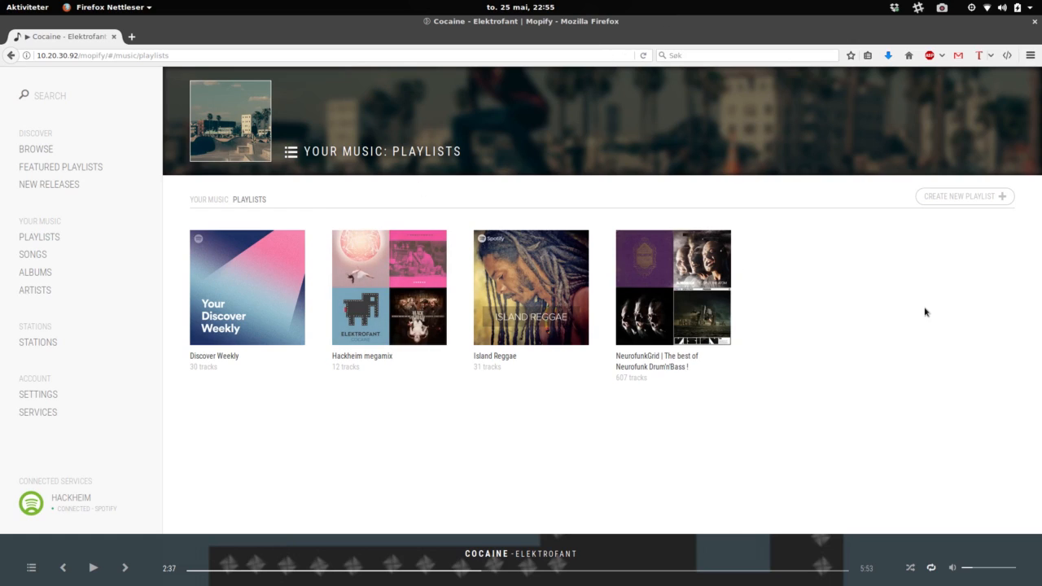
mouse_move(414, 391)
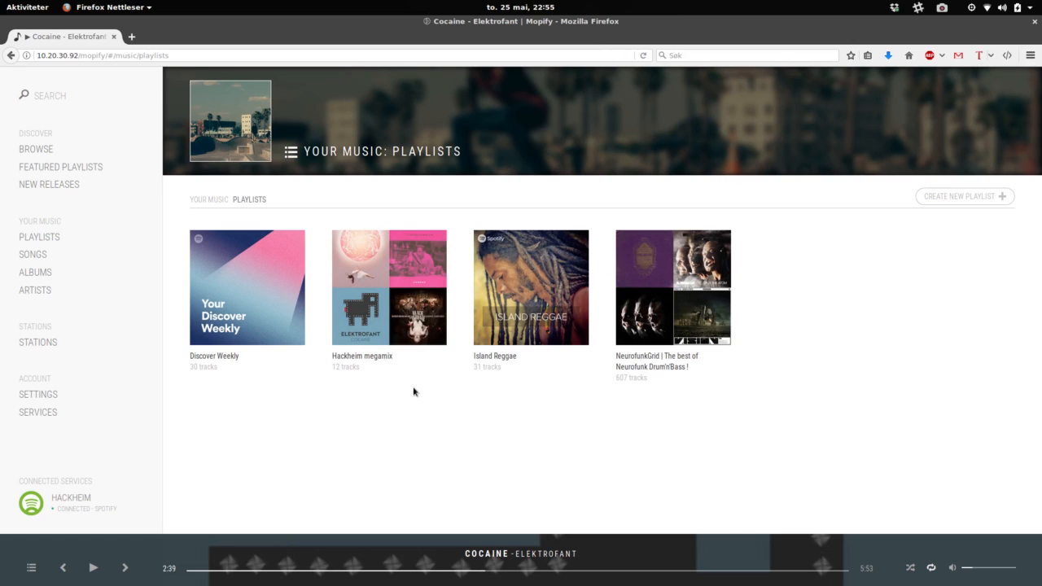
mouse_move(353, 390)
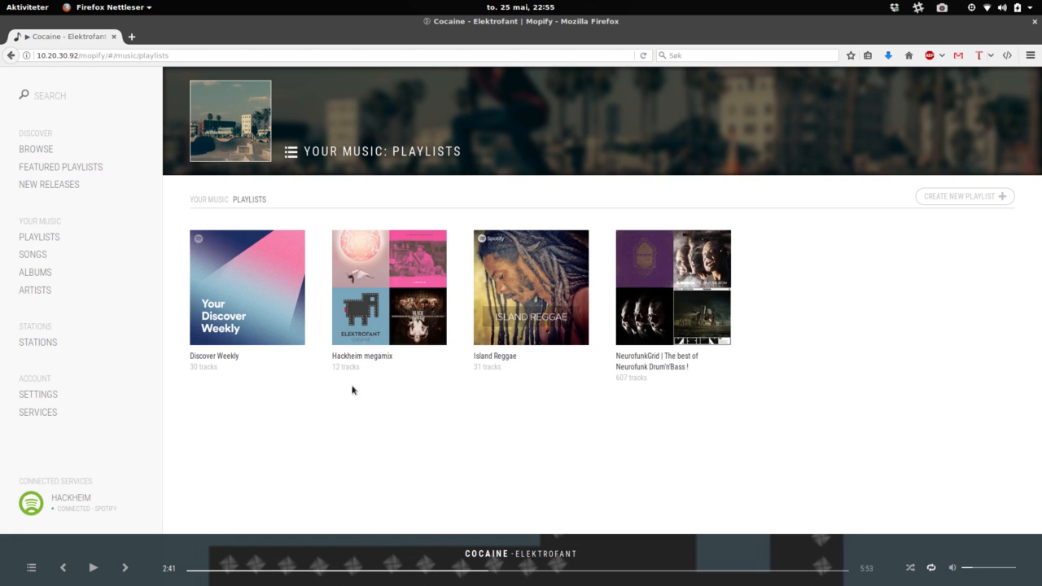
Search Mopify for 'iron maiden' and open the Iron Maiden artist page
click(92, 568)
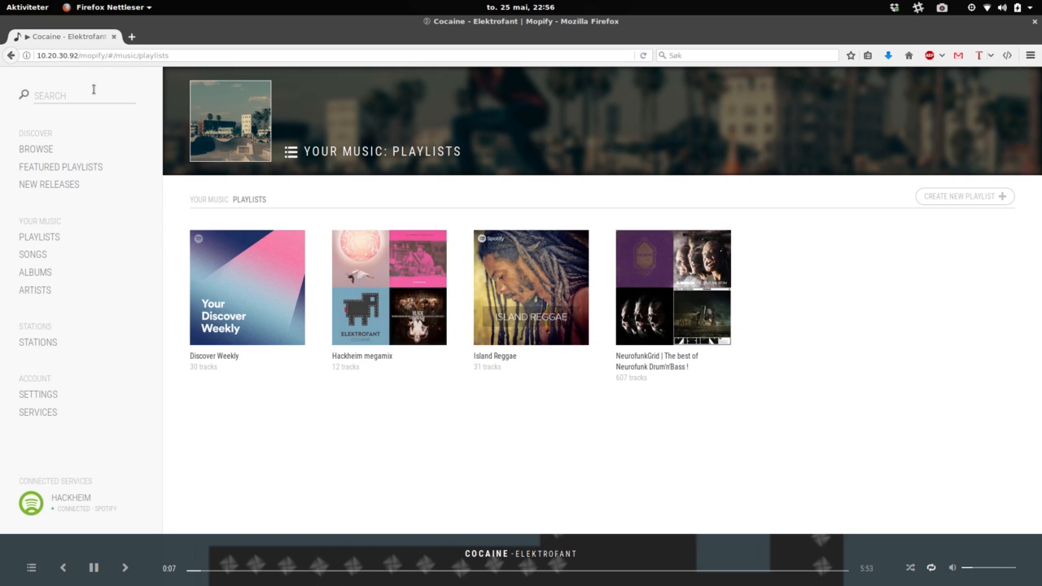
text(iro)
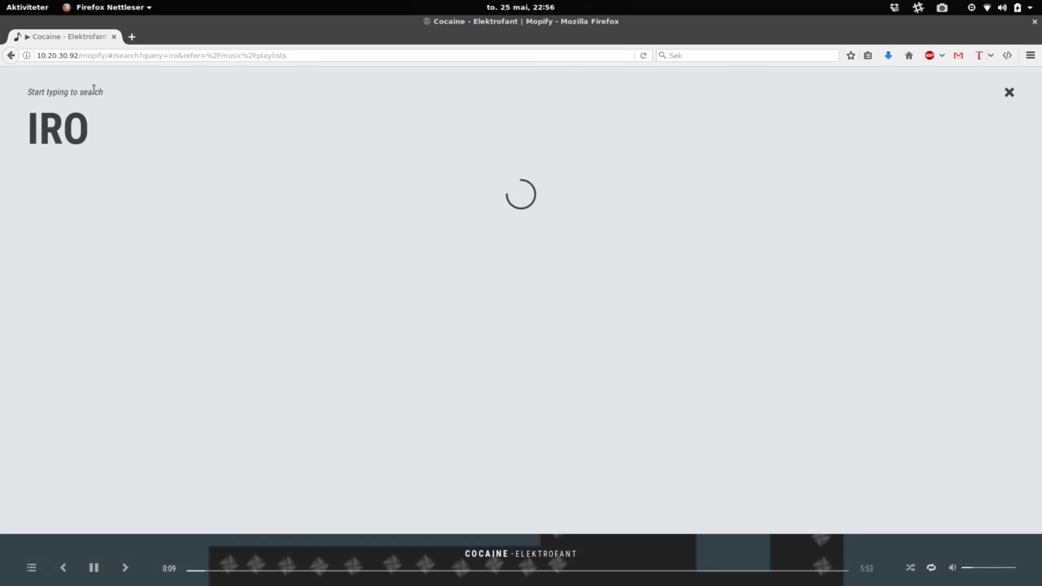
text(N MAIDEN)
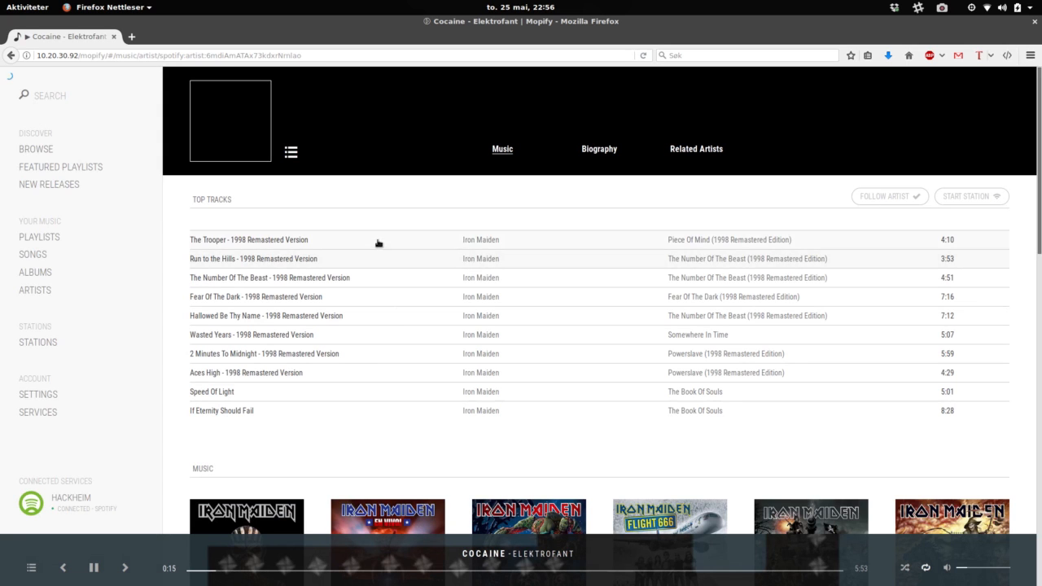
mouse_move(383, 179)
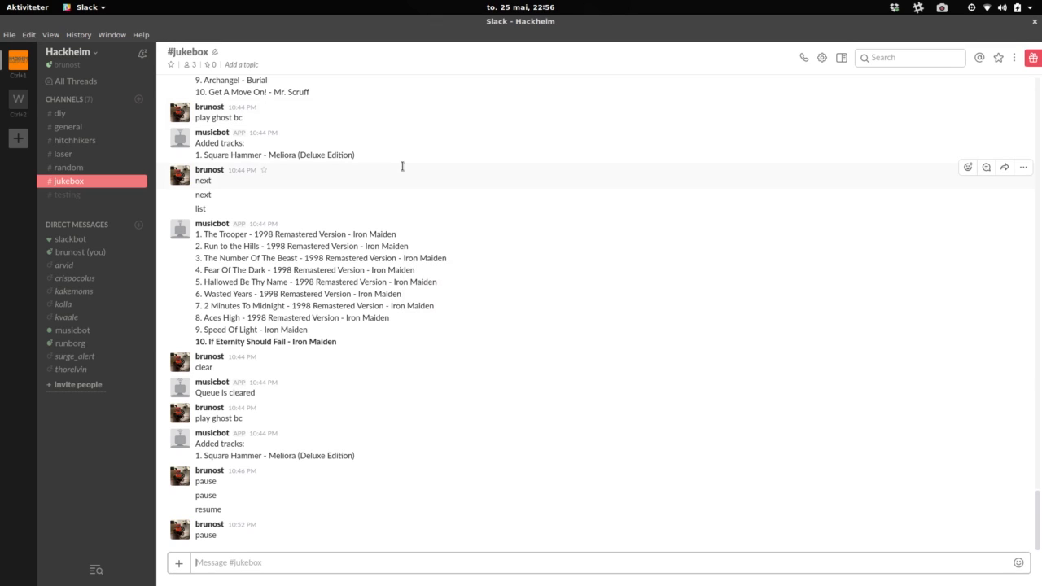
Send 'next' in #jukebox to skip to the next track
scroll(down, 3)
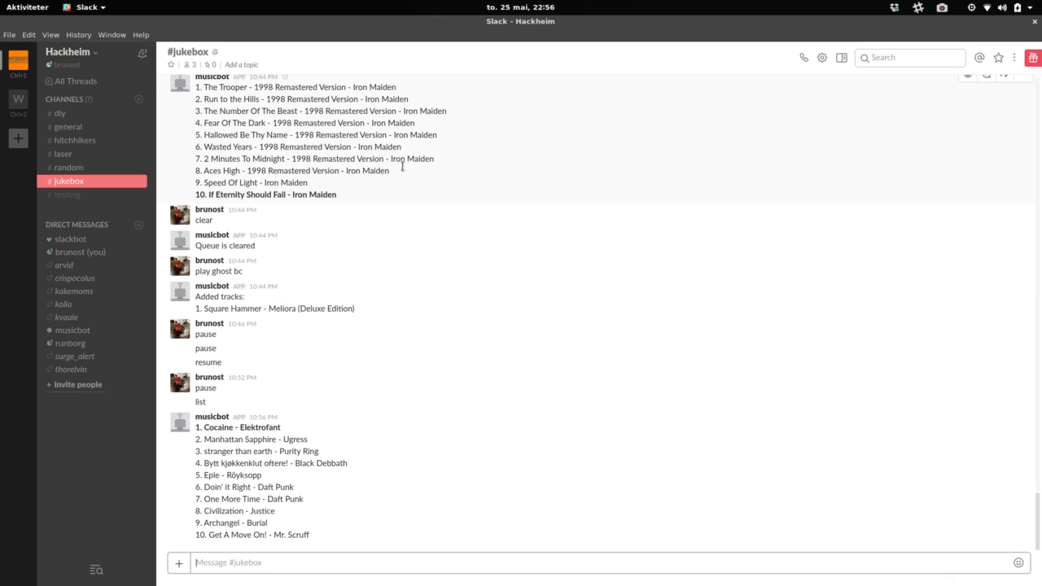
mouse_move(429, 556)
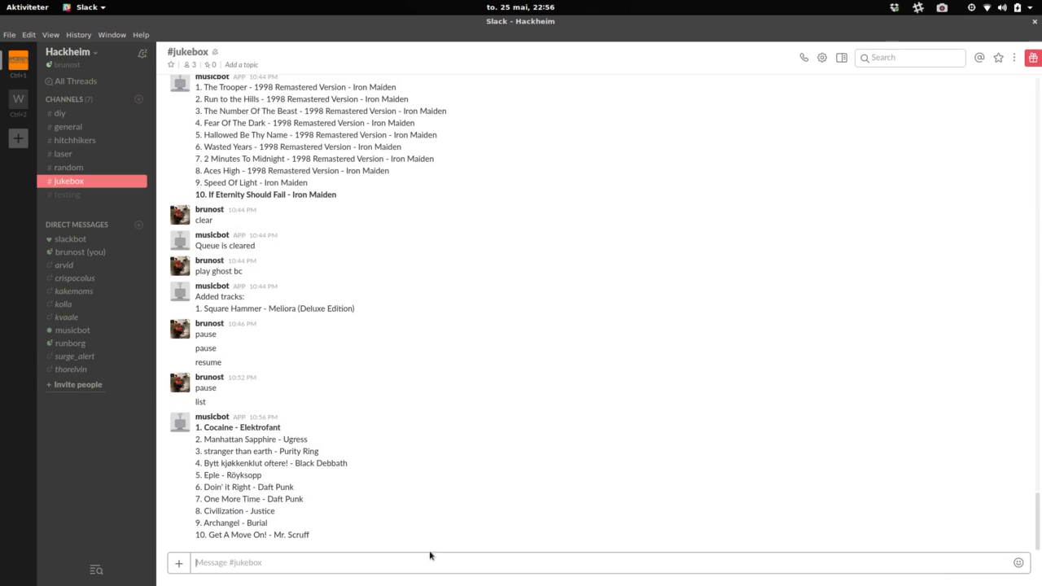
text(next)
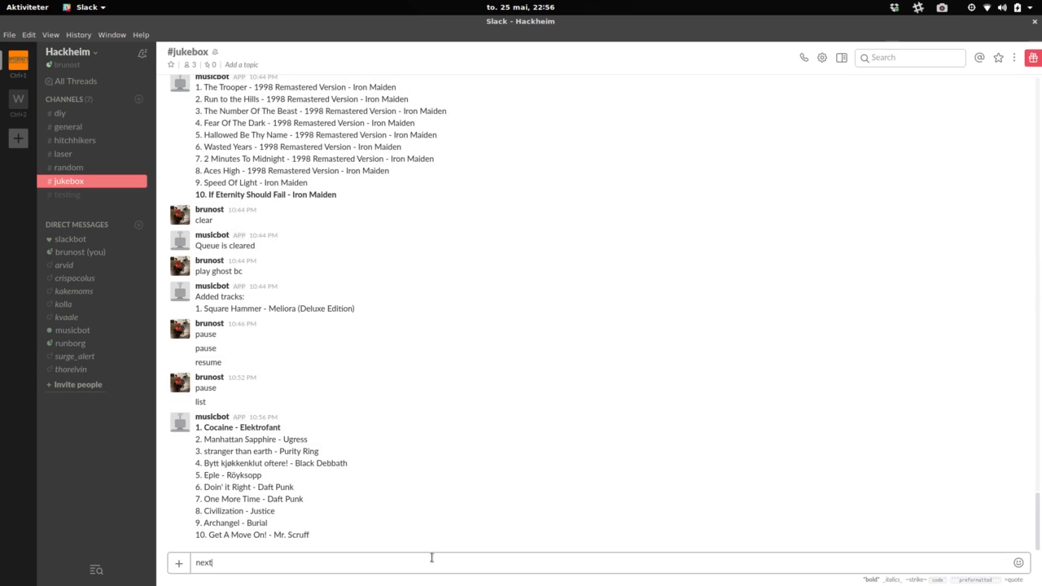
key(Return)
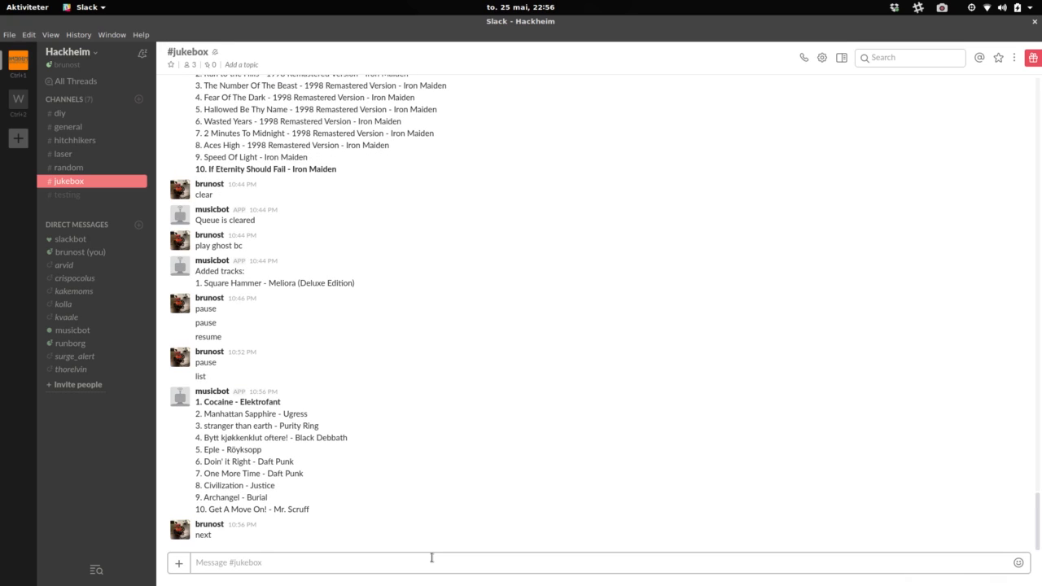
Send 'volume 50' in #jukebox to set the volume to 50
text(v)
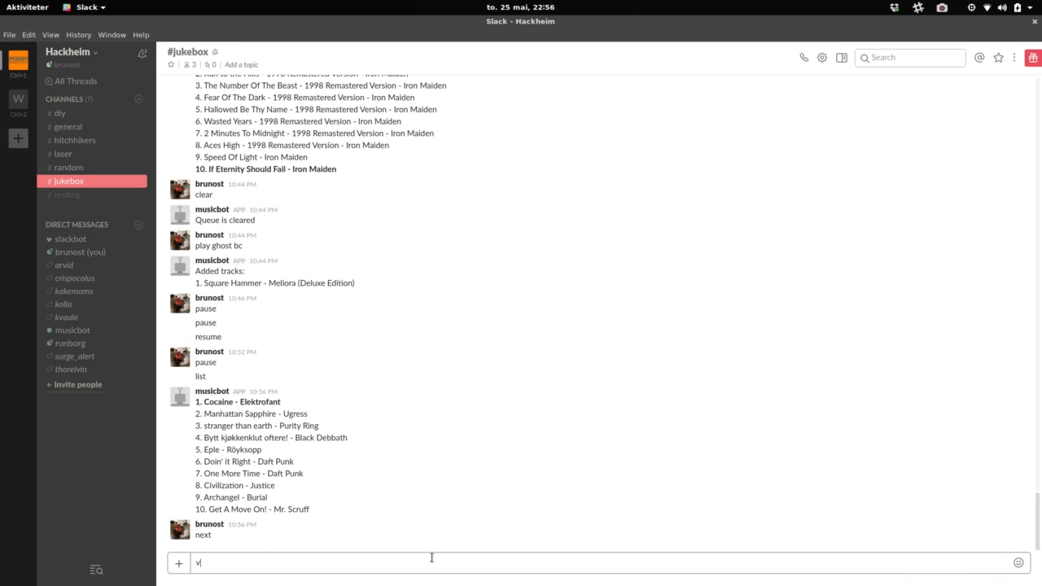
text(olume)
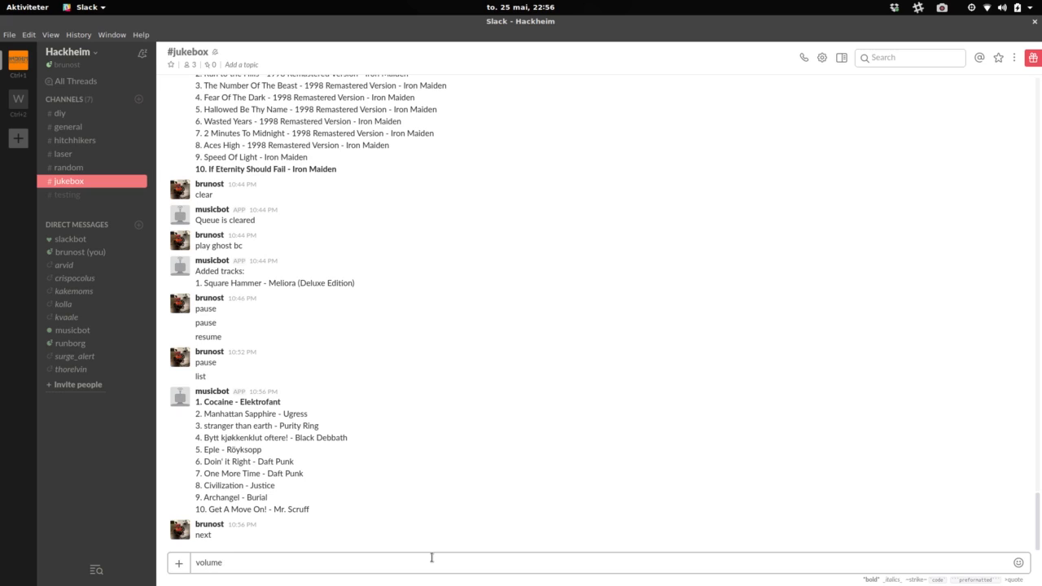
text(50)
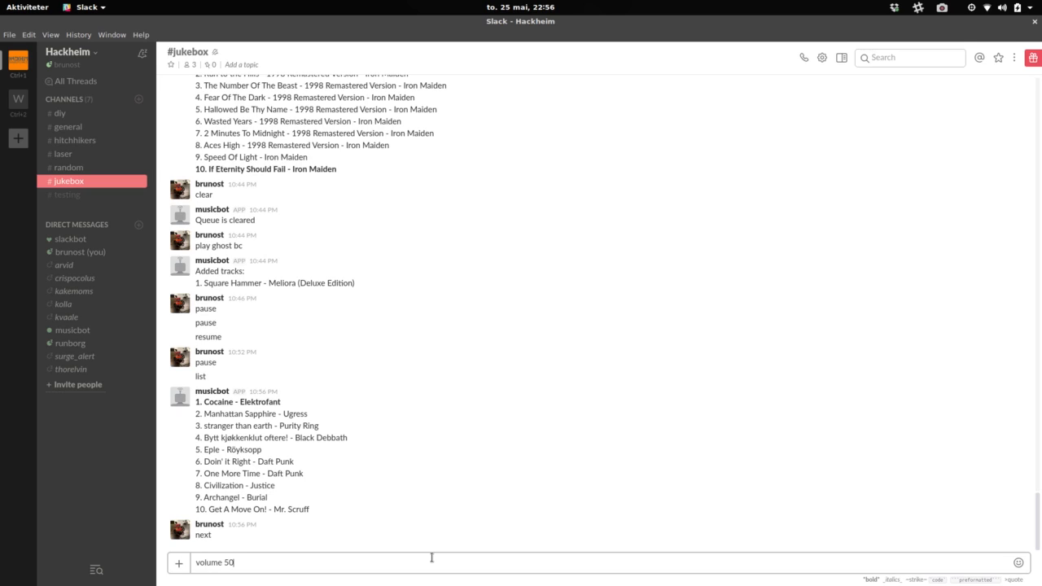
key(Return)
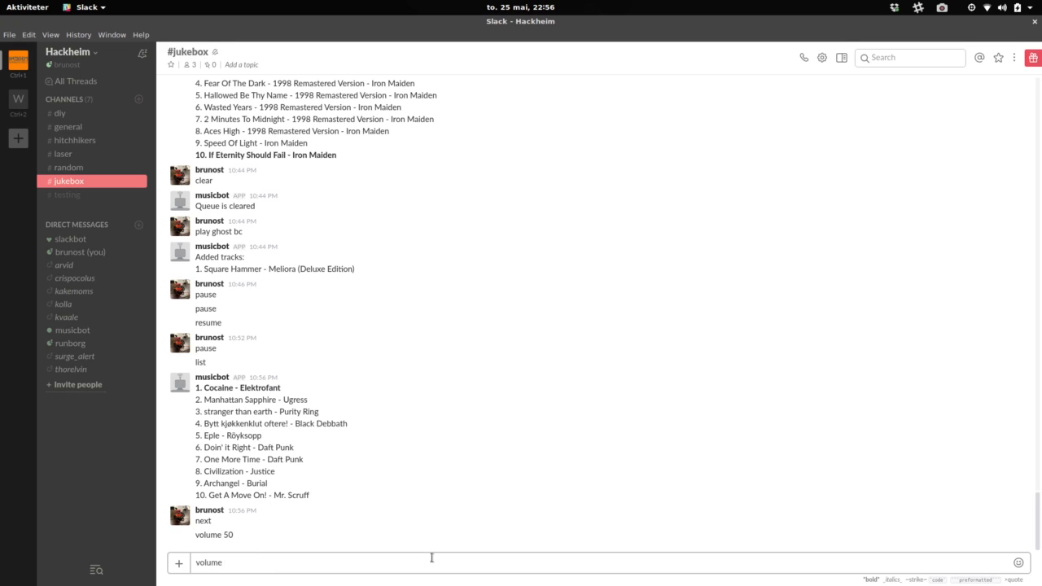
Send 'volume 5', 'next' and 'list' to the bot, getting its ten-track queue
key(Return)
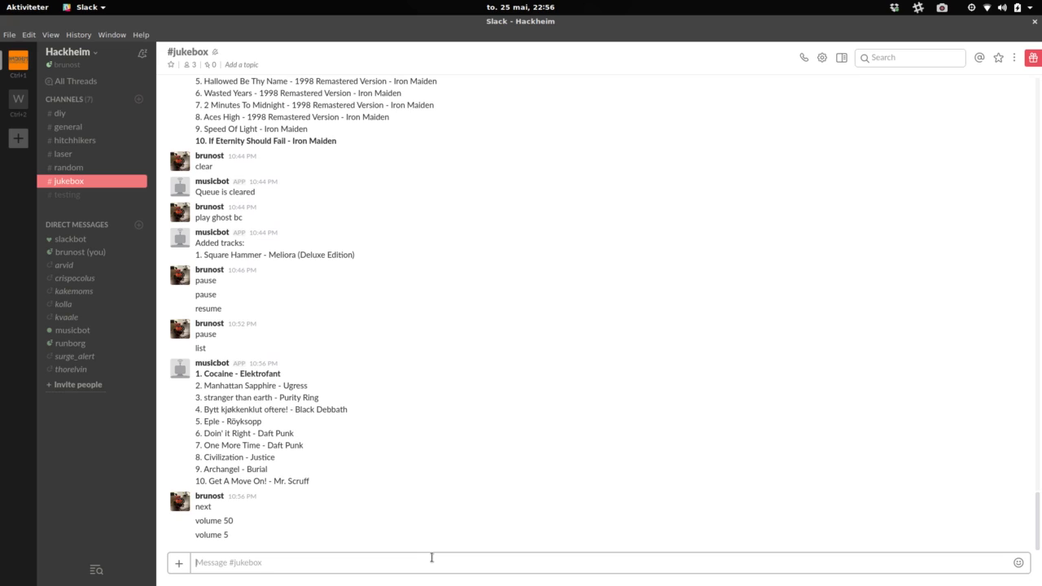
mouse_move(484, 491)
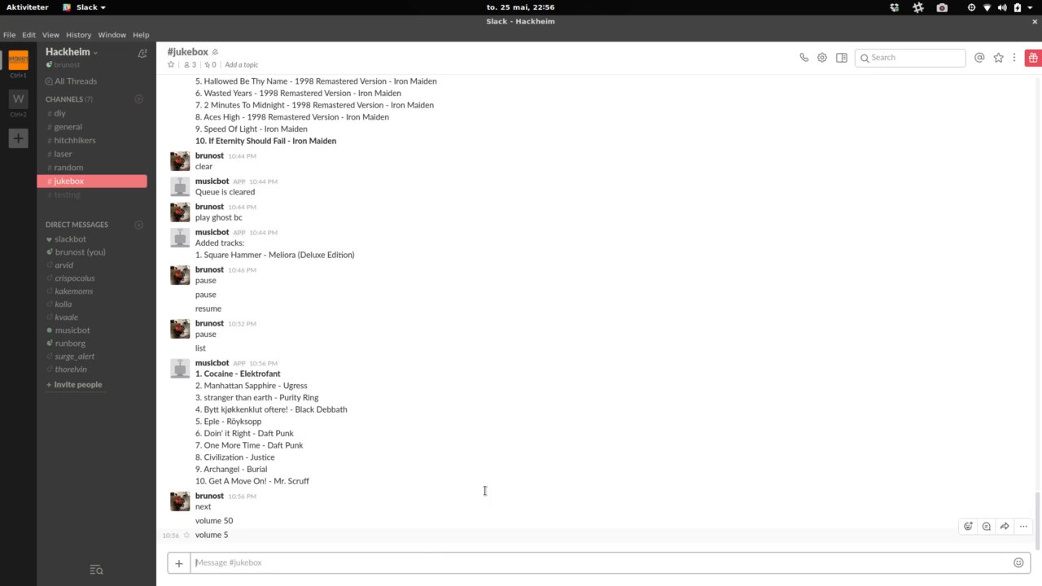
text(nex)
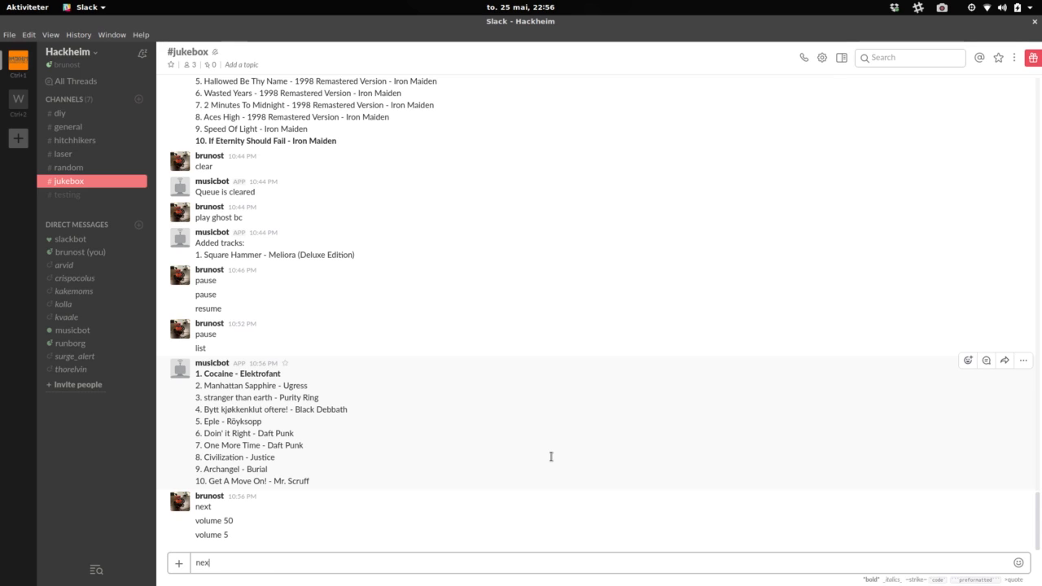
key(Return)
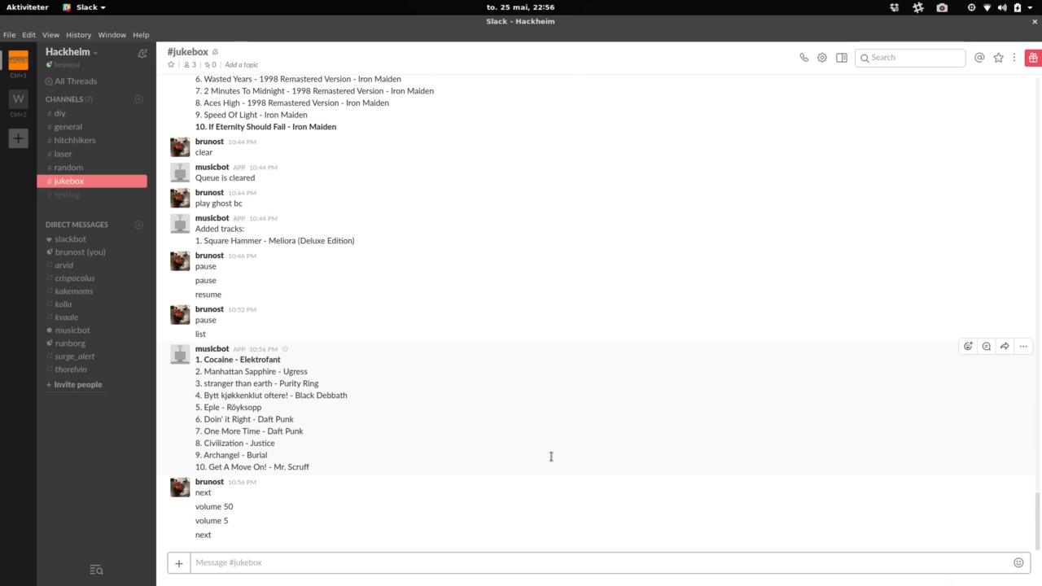
text(list)
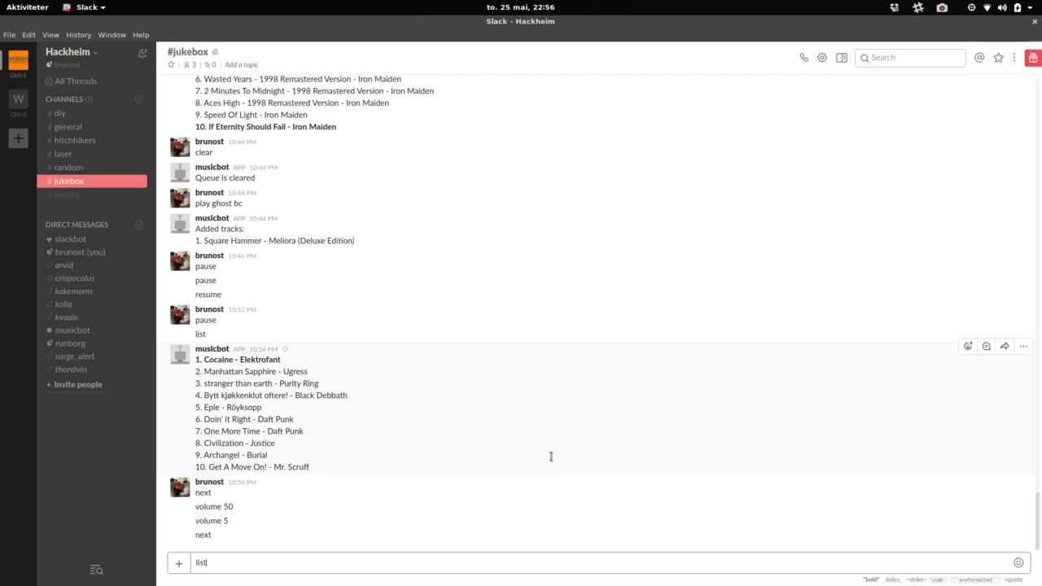
key(Return)
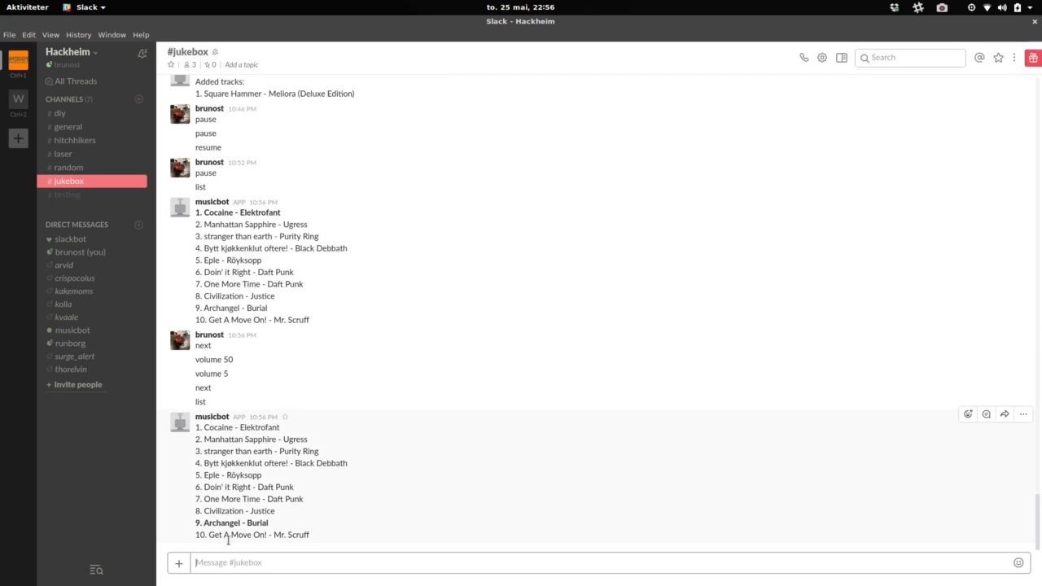
mouse_move(542, 493)
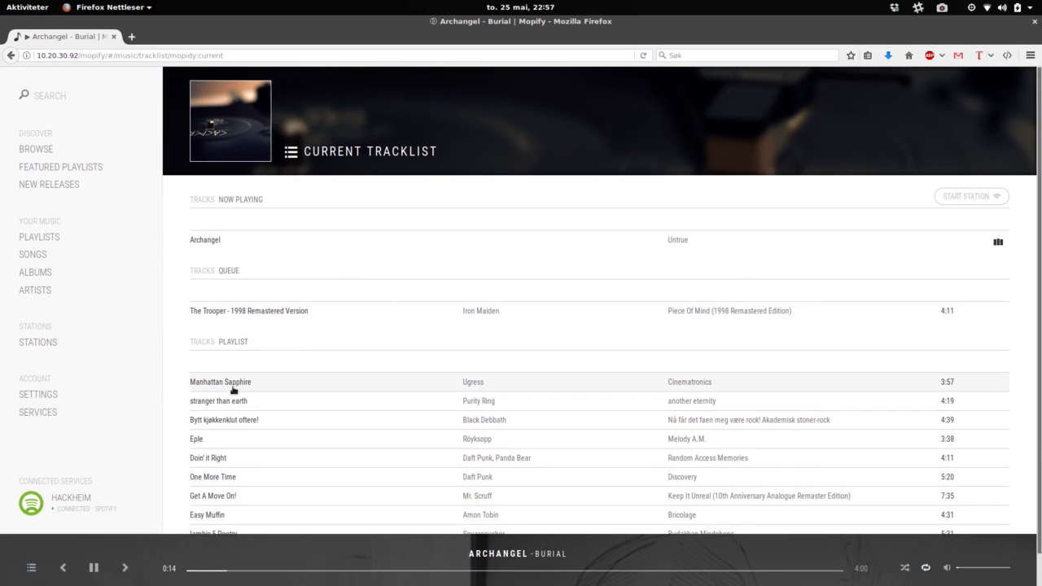
mouse_move(483, 265)
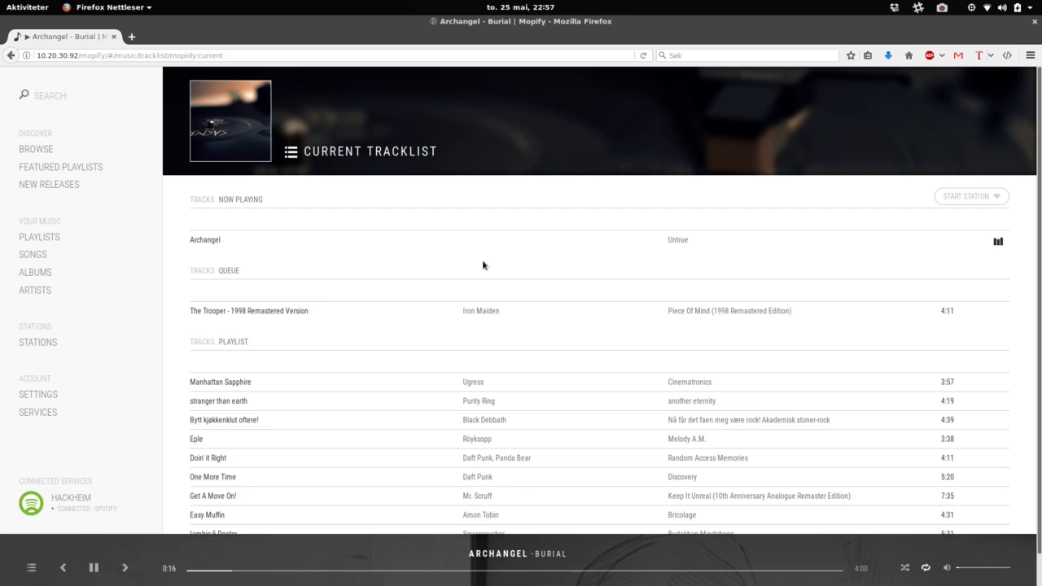
mouse_move(273, 373)
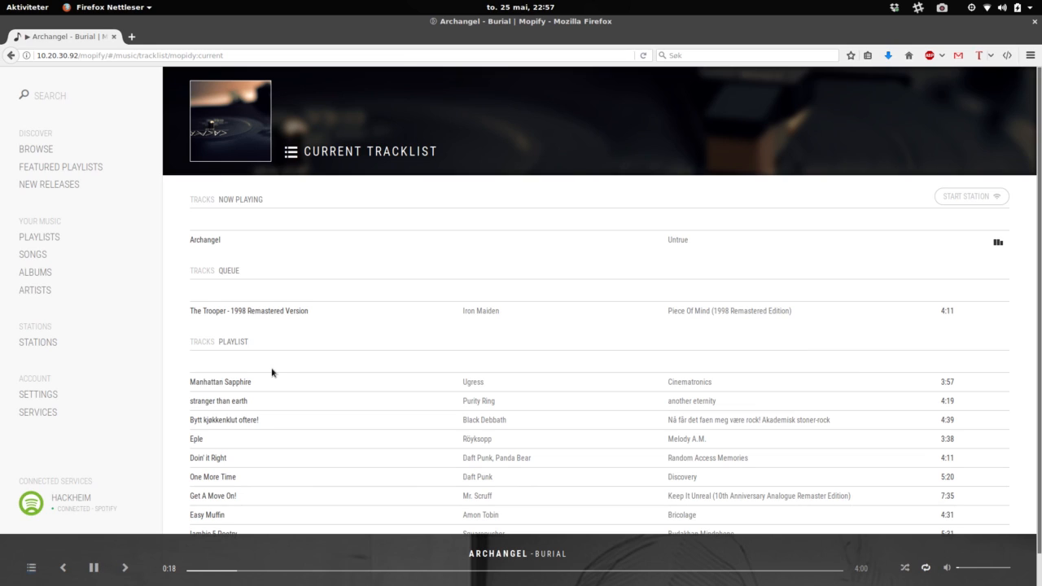